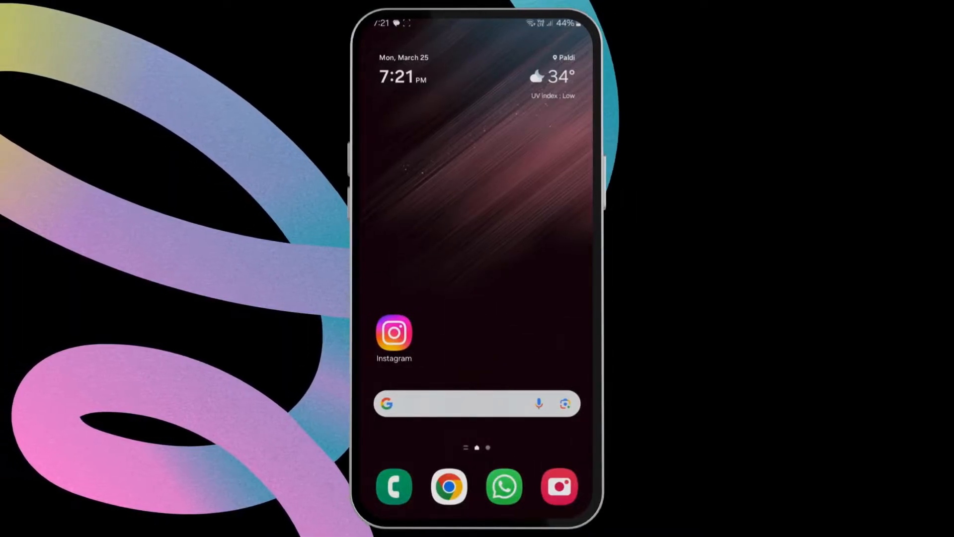
Launch Instagram, open settings and activity from the profile menu, and scroll the list
click(394, 333)
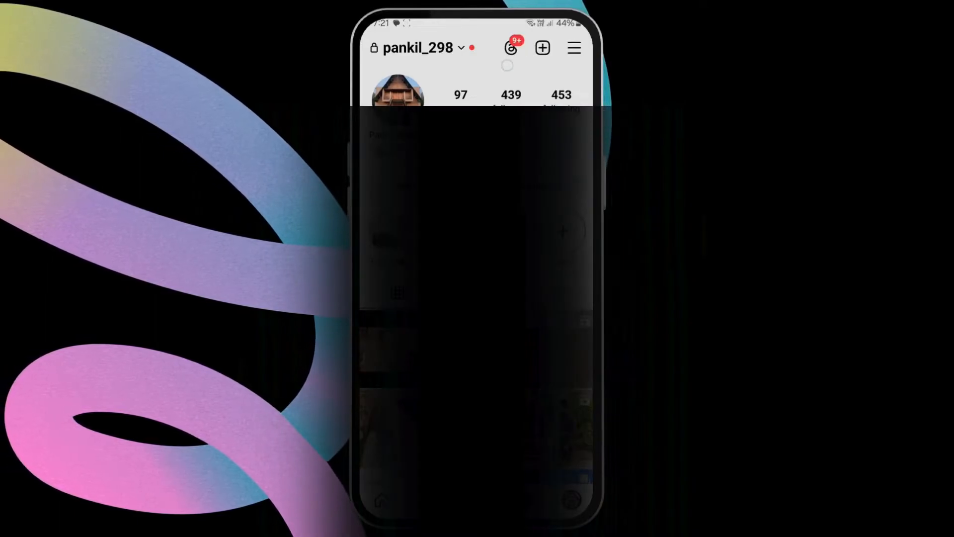
click(572, 47)
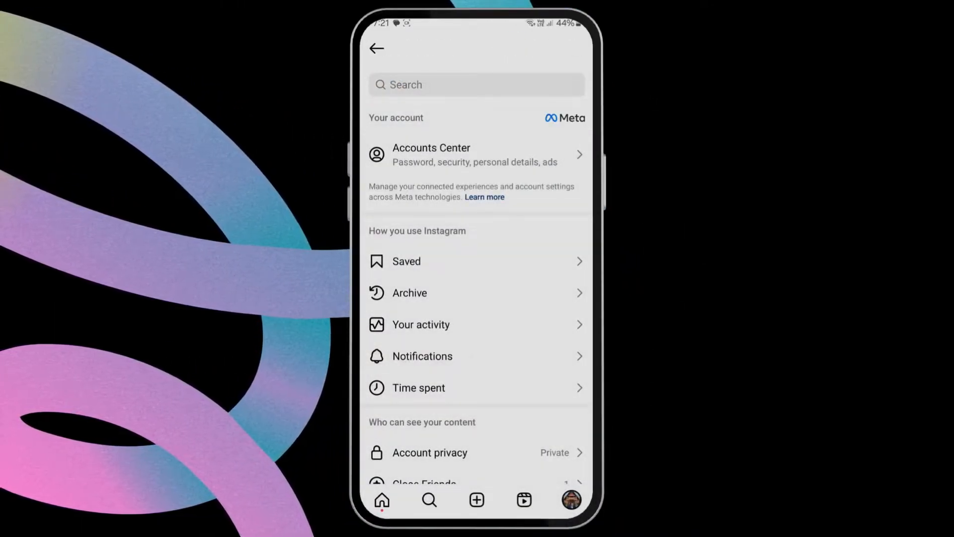
scroll(down, 3)
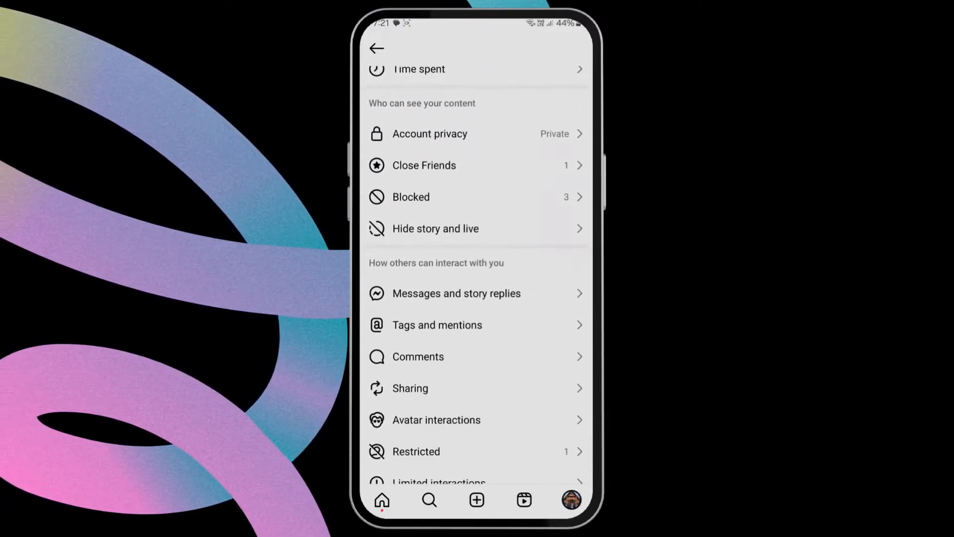
Open Sharing settings and switch 'Share story to Facebook' off
click(410, 388)
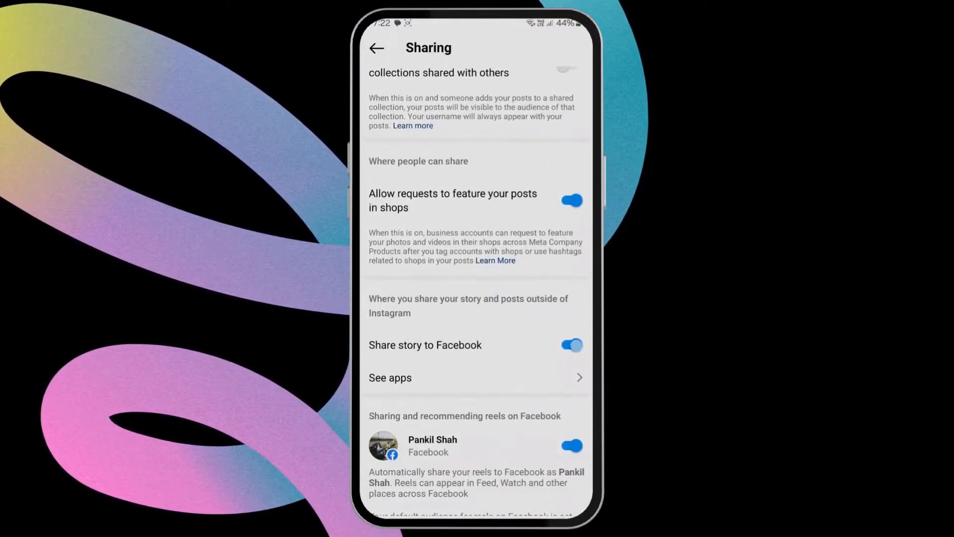
click(569, 345)
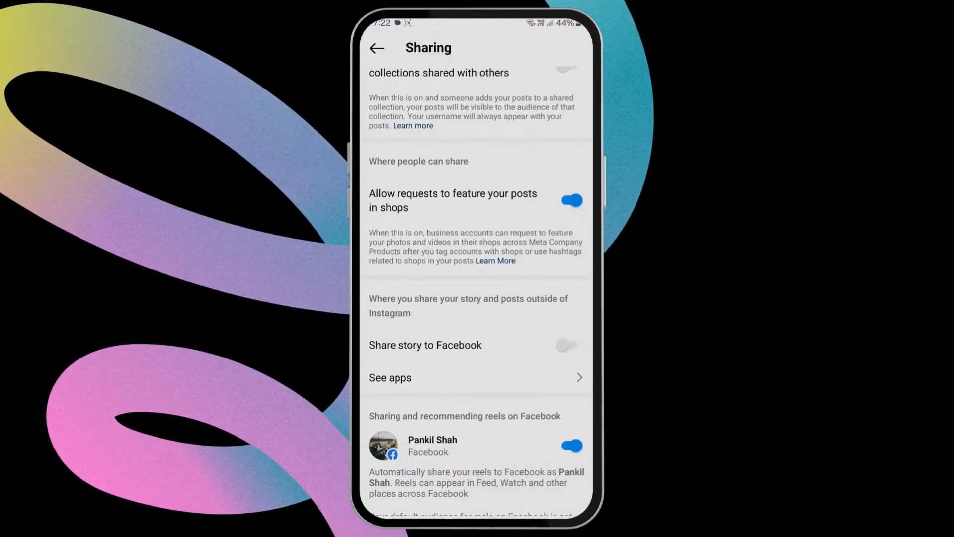